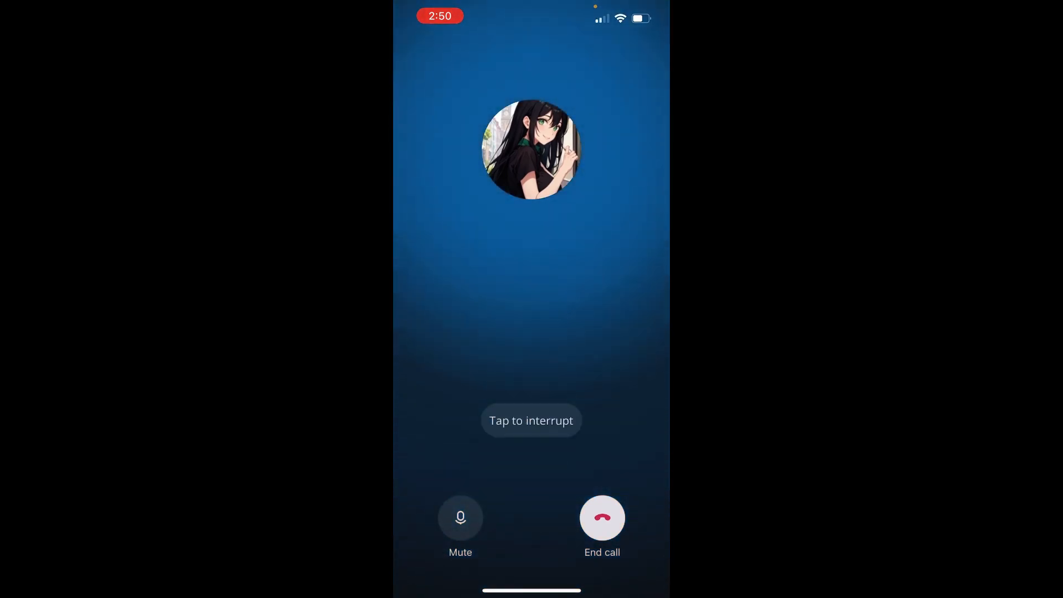
Keep talking with the anime companion until her reply ends and the call shows 'Listening…'.
left_click(531, 420)
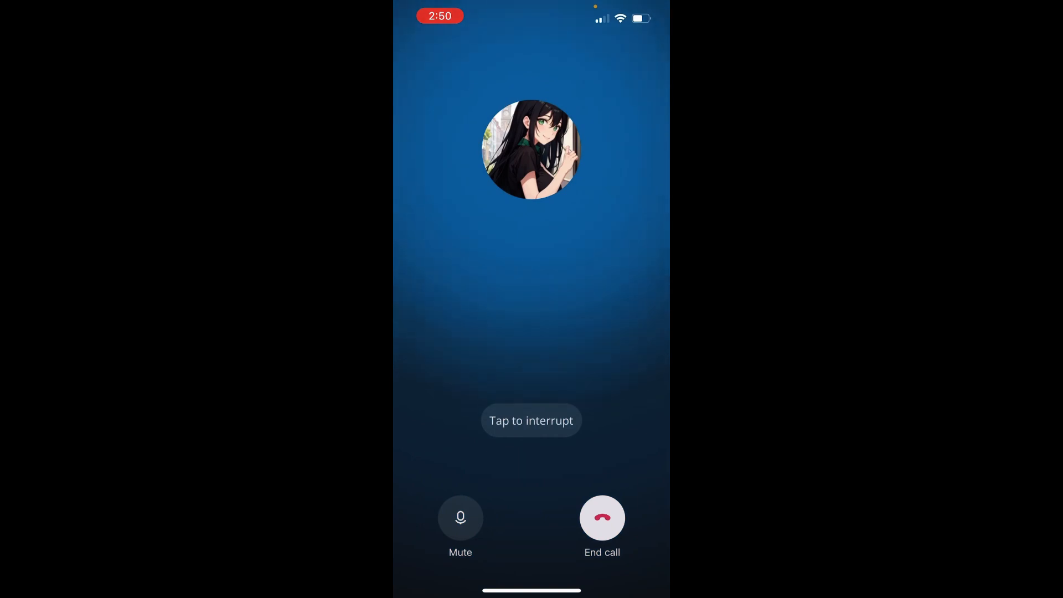
left_click(531, 421)
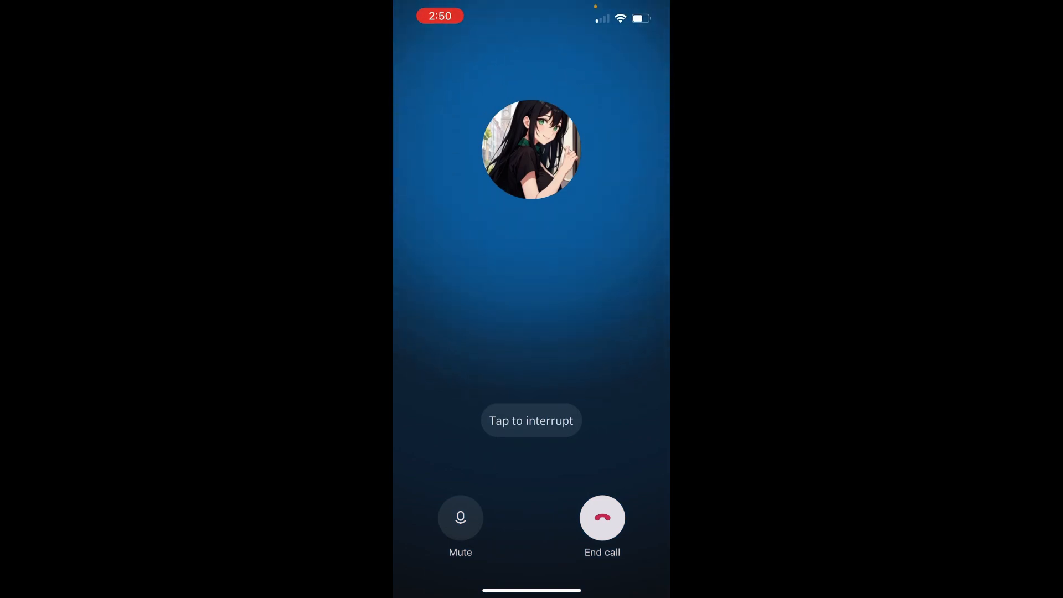
left_click(531, 420)
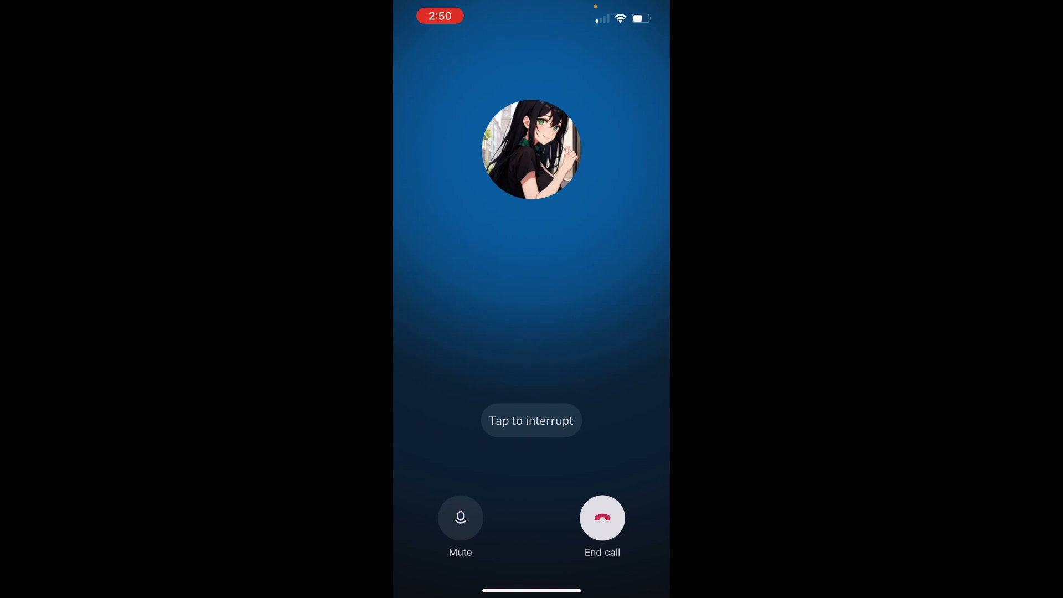
left_click(531, 419)
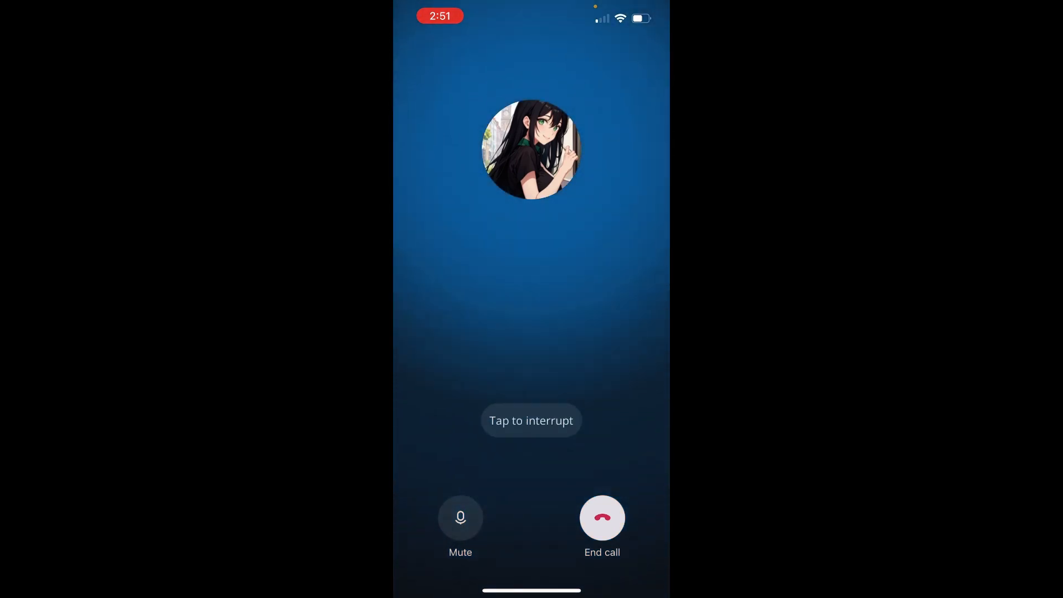
left_click(531, 420)
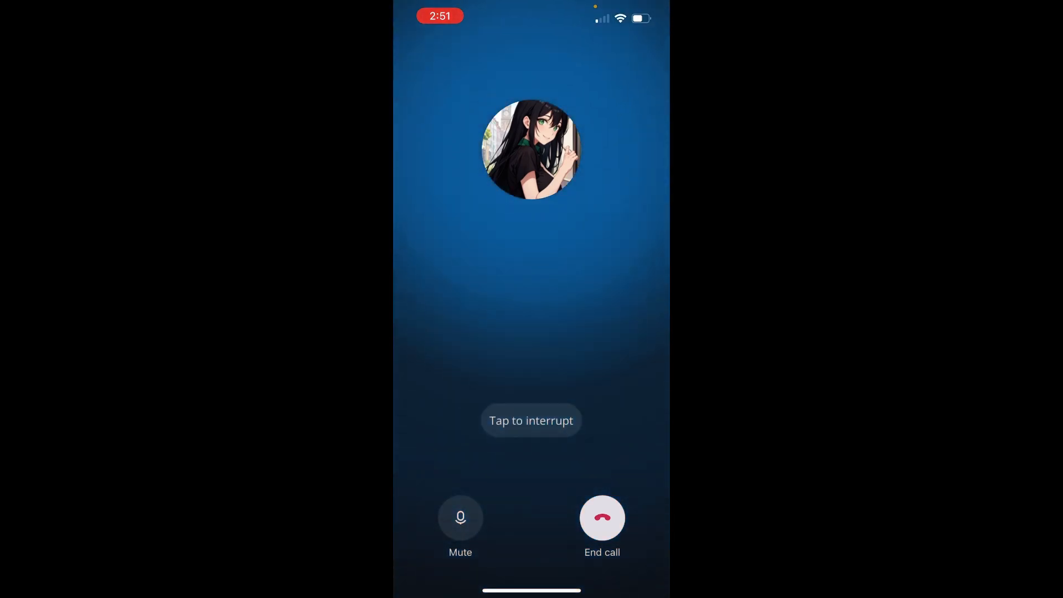
left_click(531, 420)
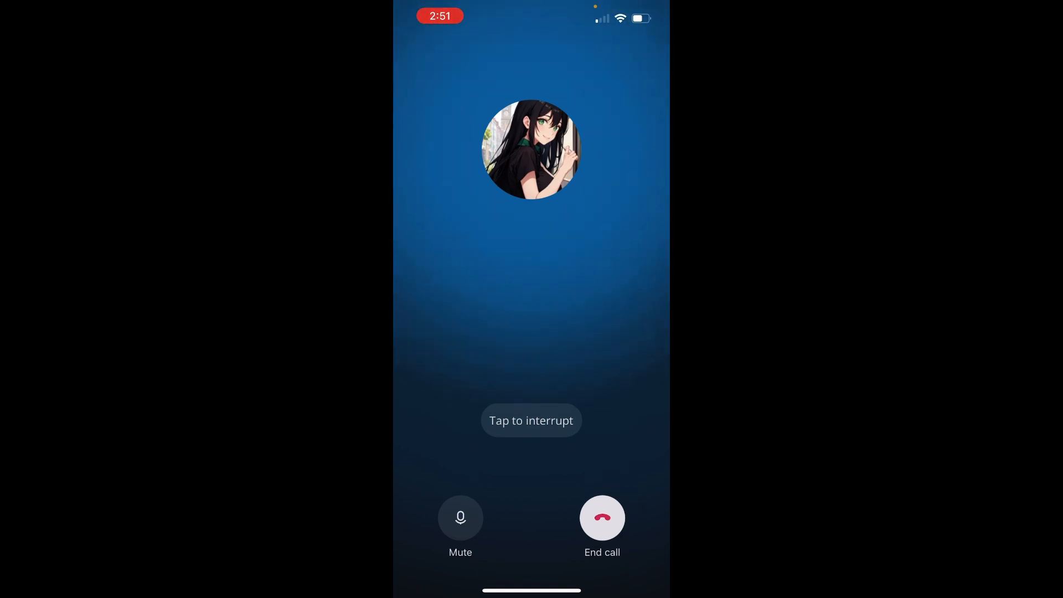
left_click(531, 420)
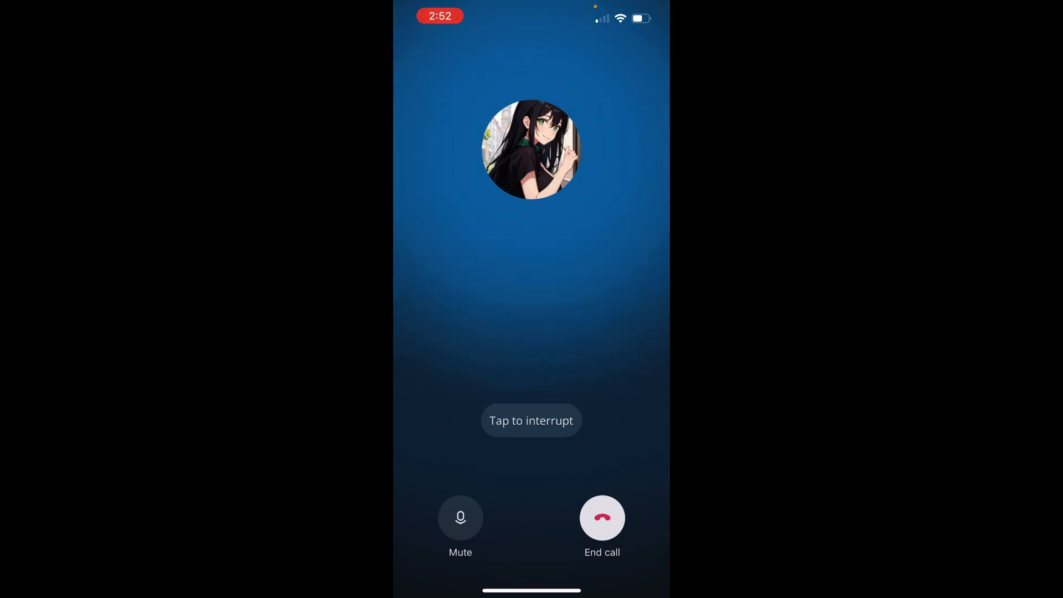
left_click(531, 419)
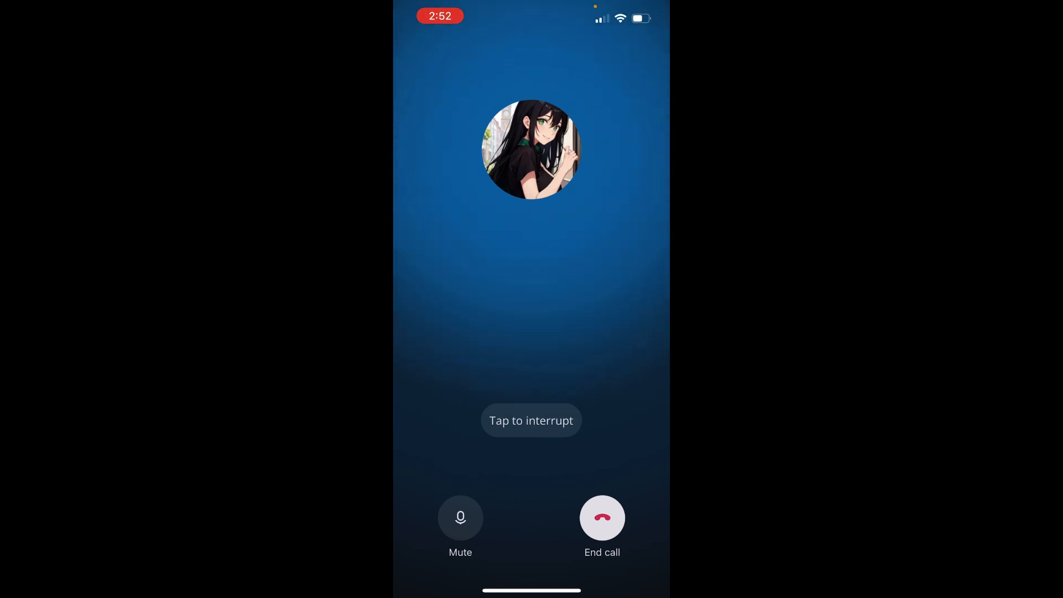
left_click(531, 420)
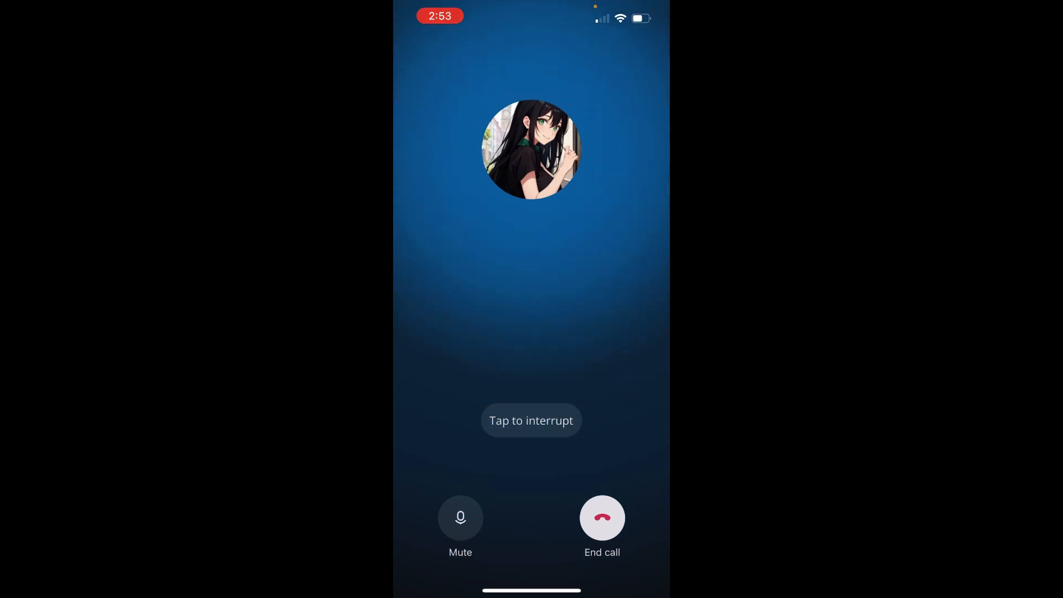
left_click(531, 420)
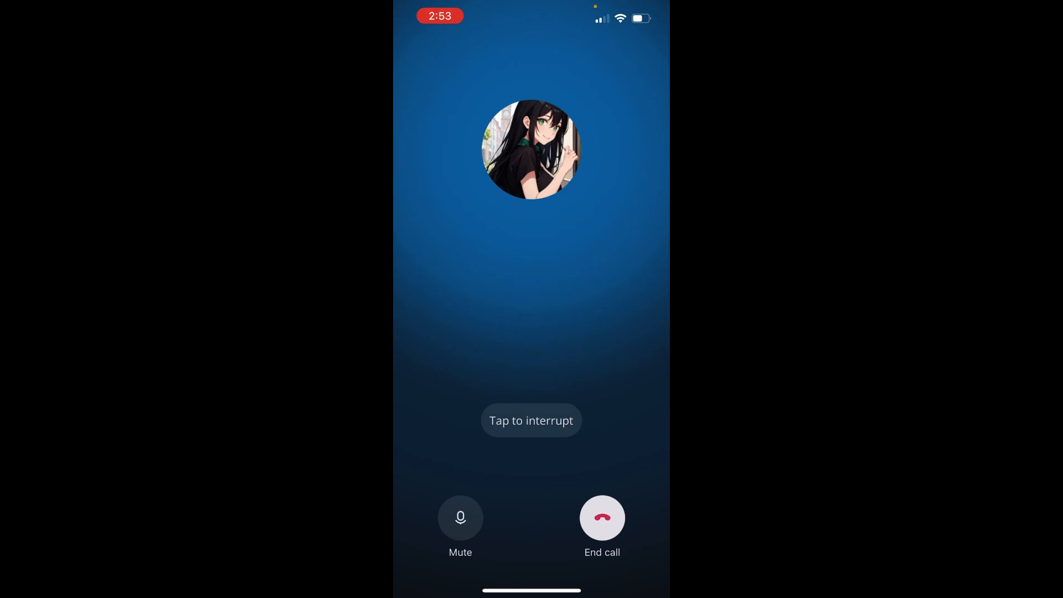
left_click(530, 421)
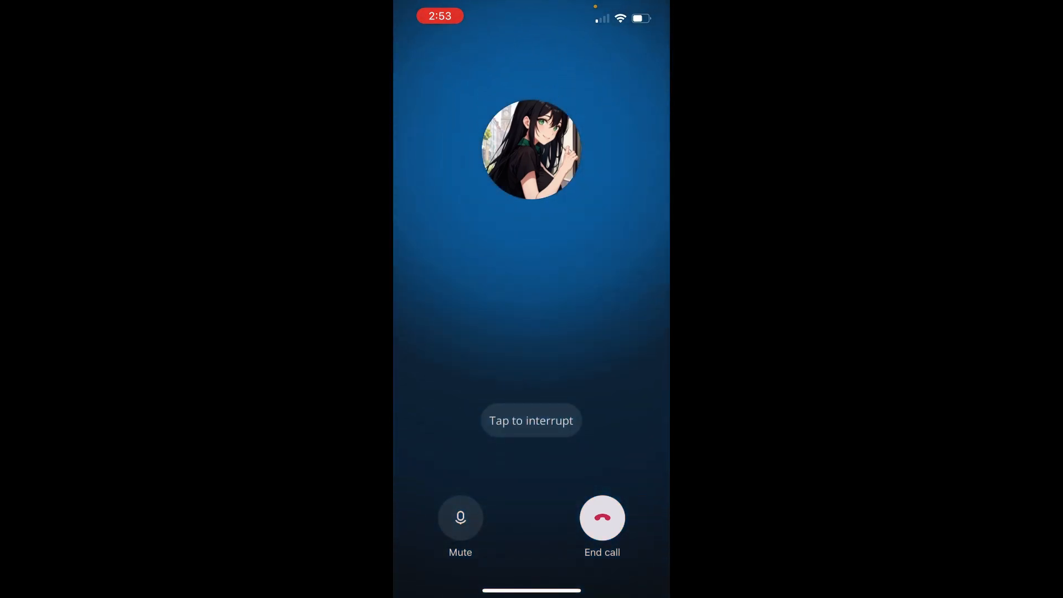
left_click(531, 419)
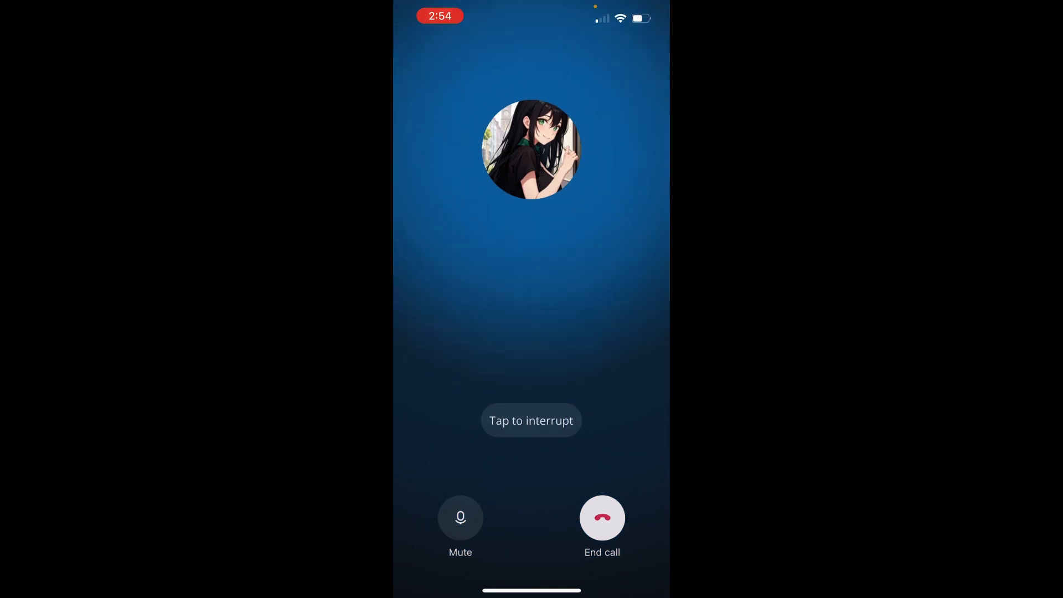
left_click(531, 421)
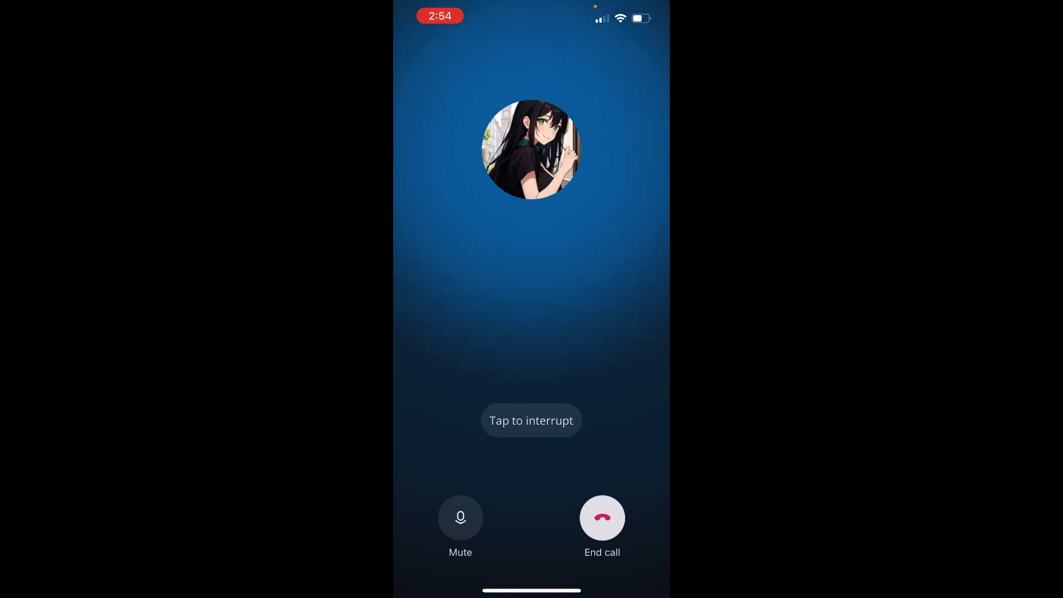
left_click(531, 420)
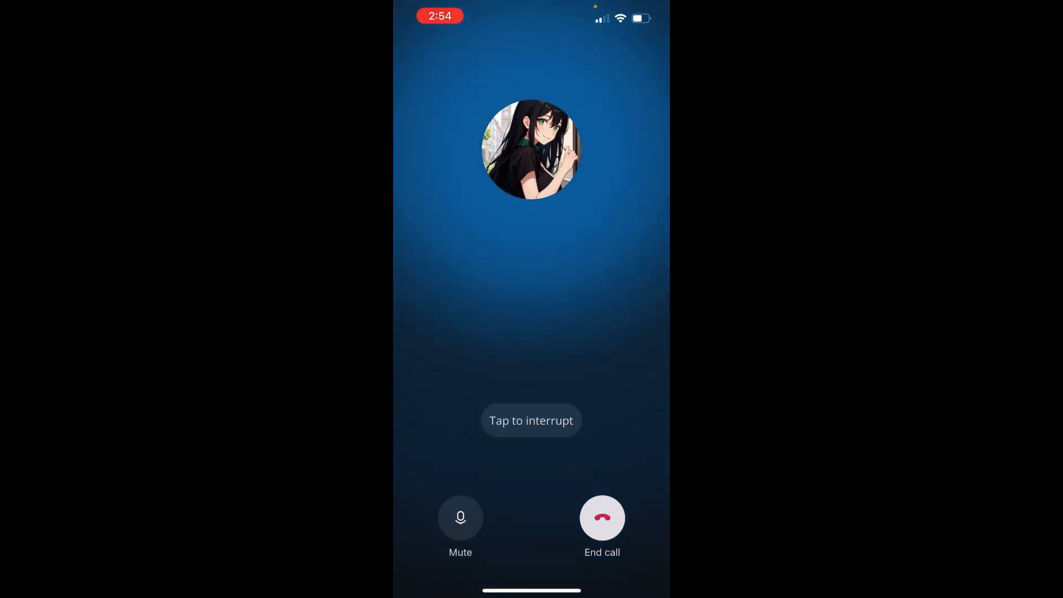
left_click(530, 421)
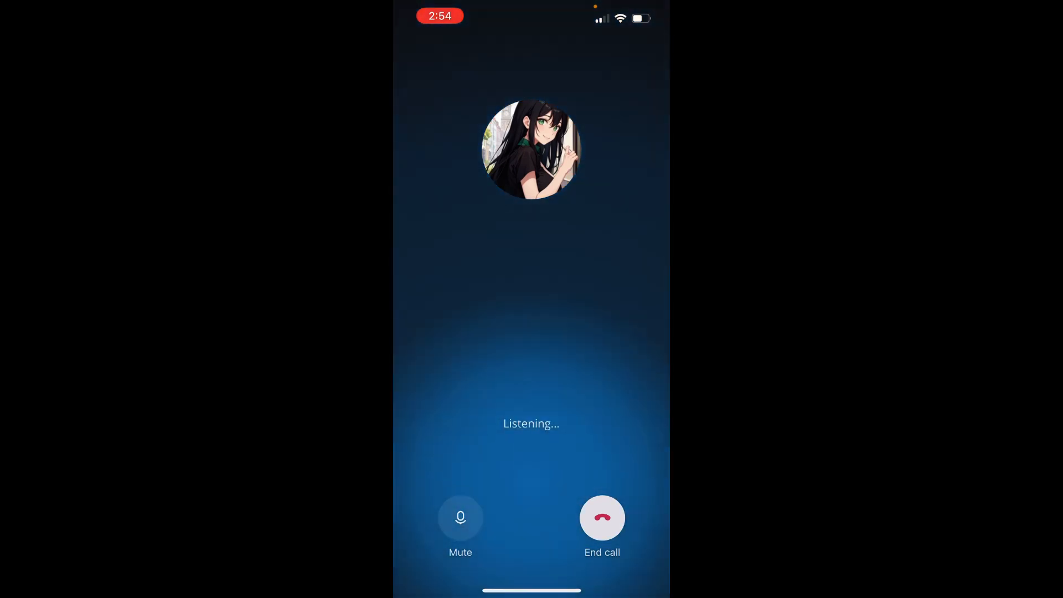